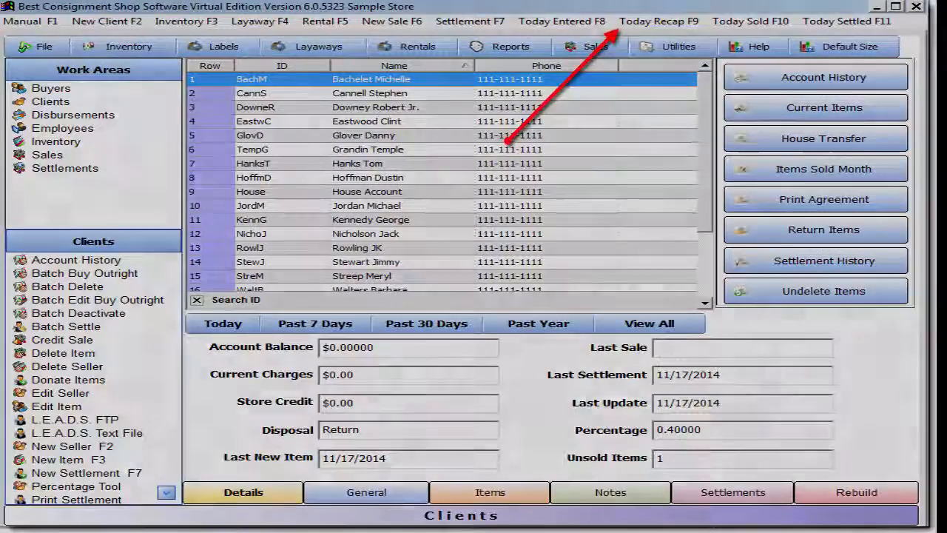
- Preview today's Sales Recap with all sections and review down to the Shop Totals
left_click(657, 21)
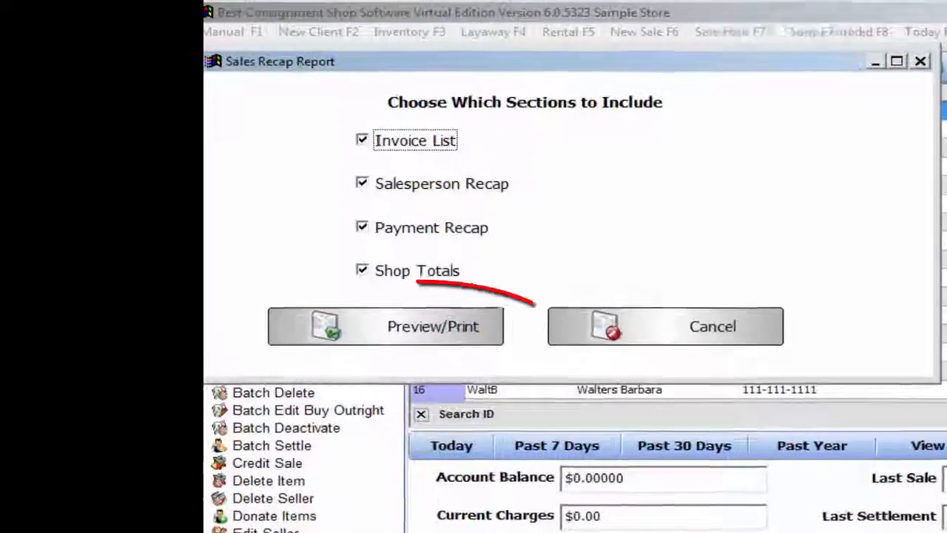
left_click(385, 327)
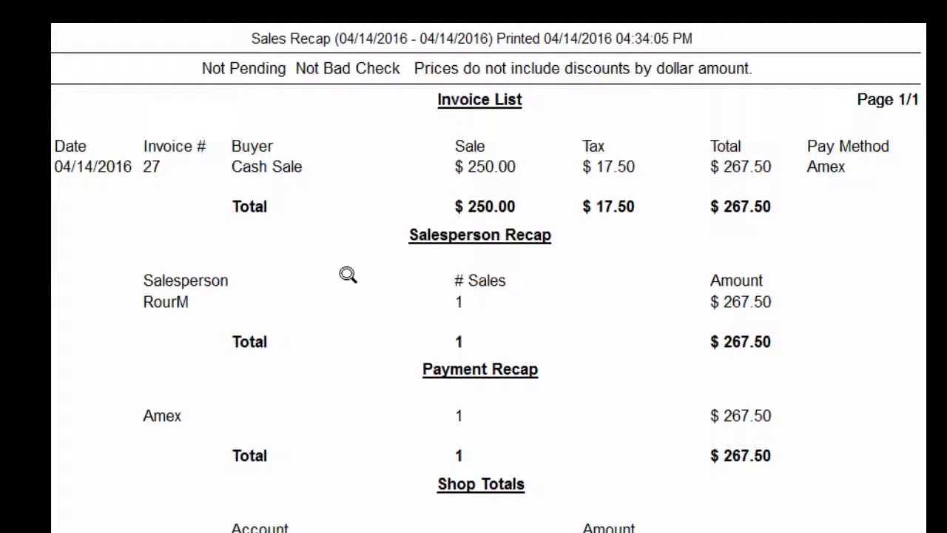
mouse_move(732, 305)
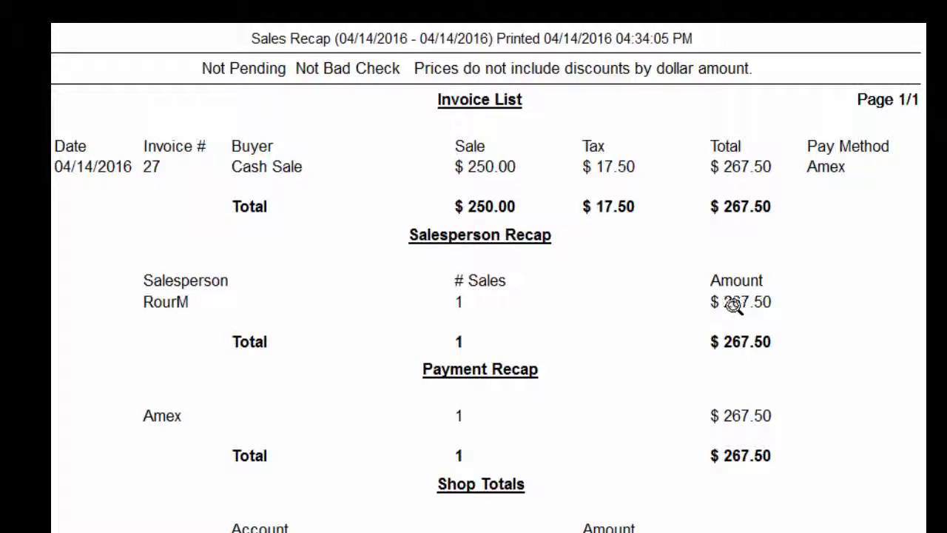
mouse_move(530, 444)
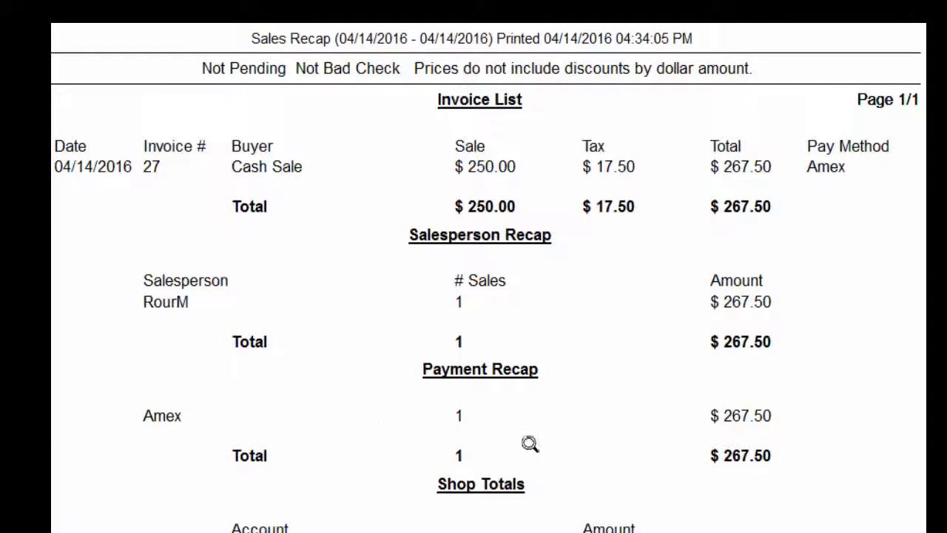
scroll("down", 3)
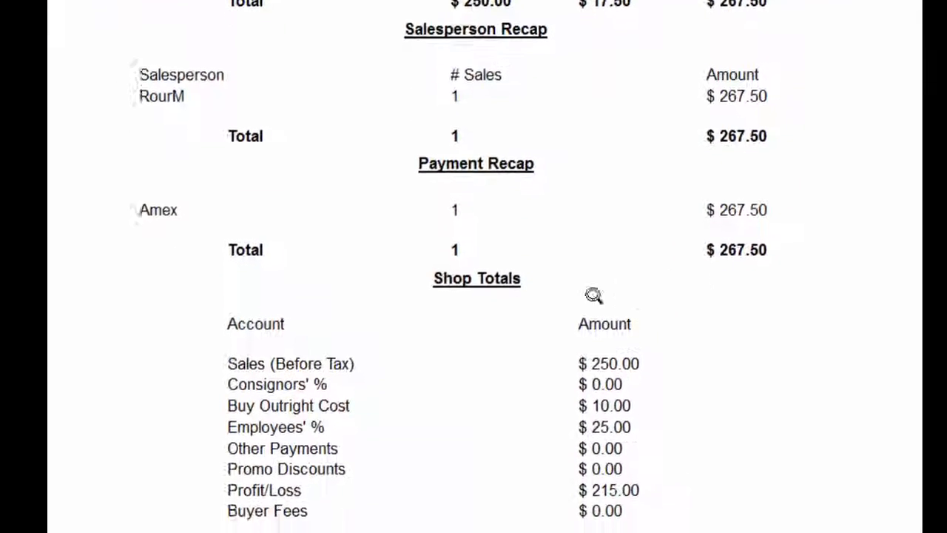
scroll("down", 3)
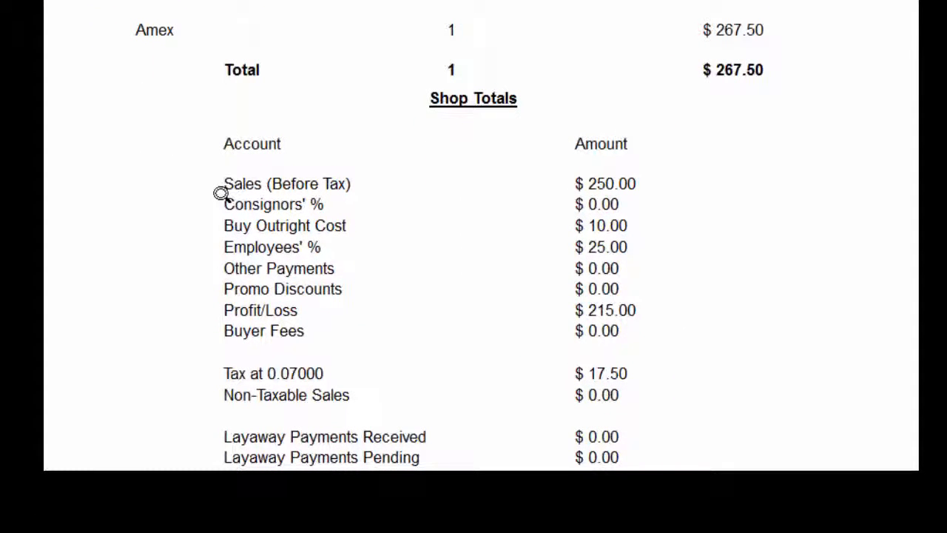
mouse_move(216, 208)
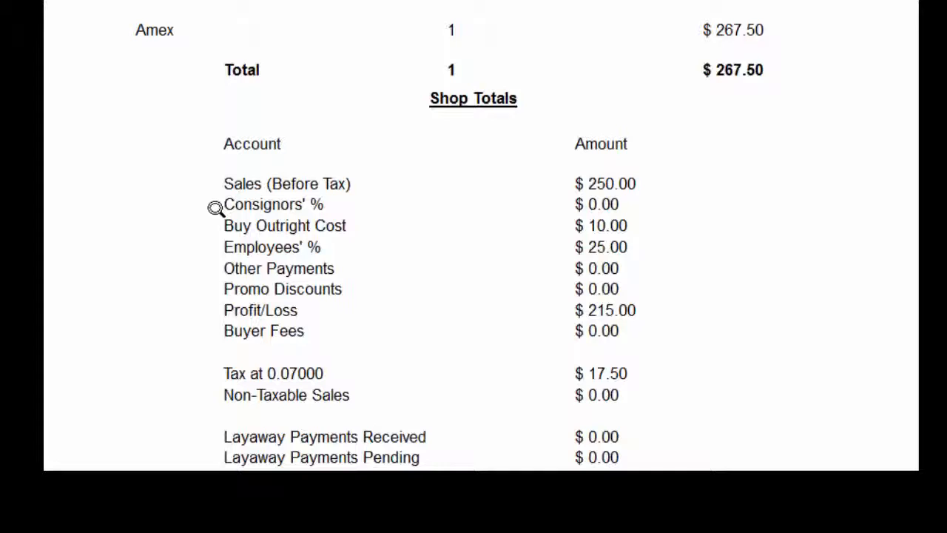
mouse_move(216, 225)
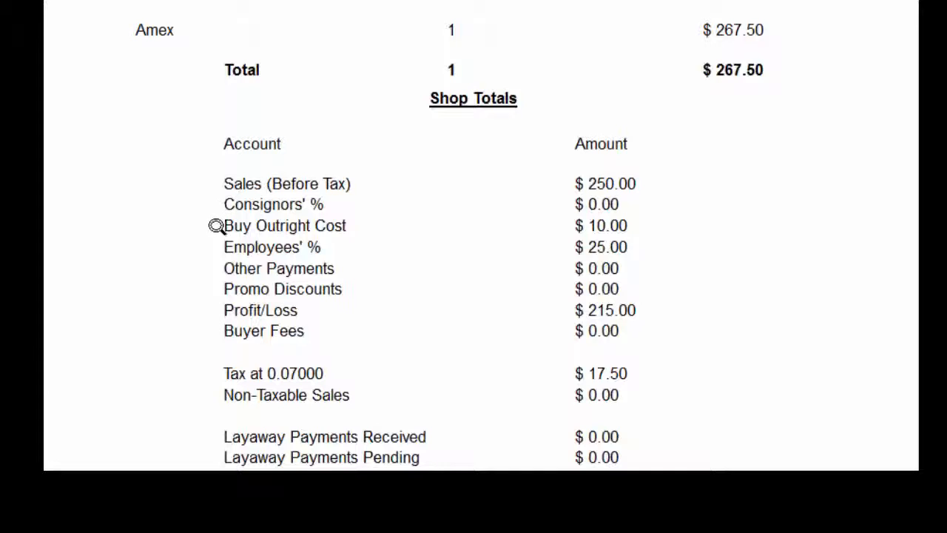
mouse_move(219, 234)
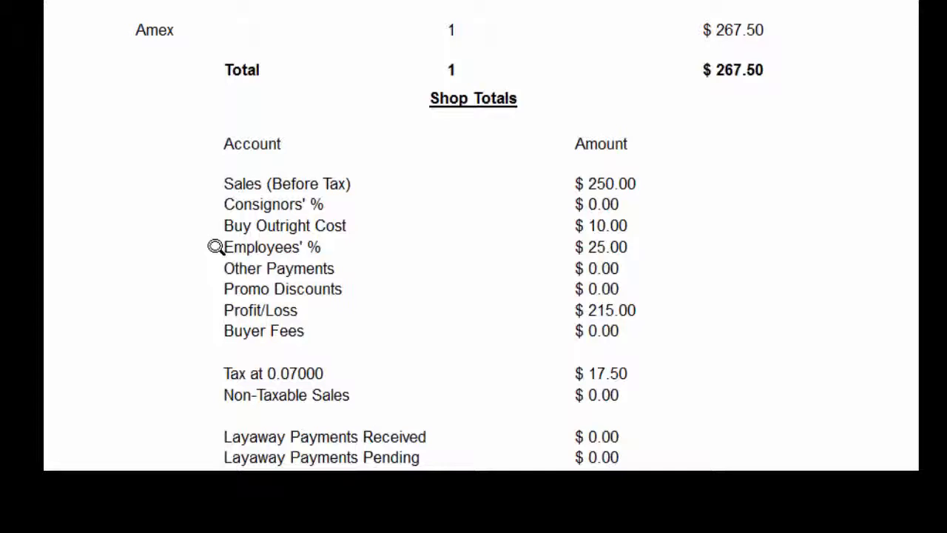
mouse_move(225, 296)
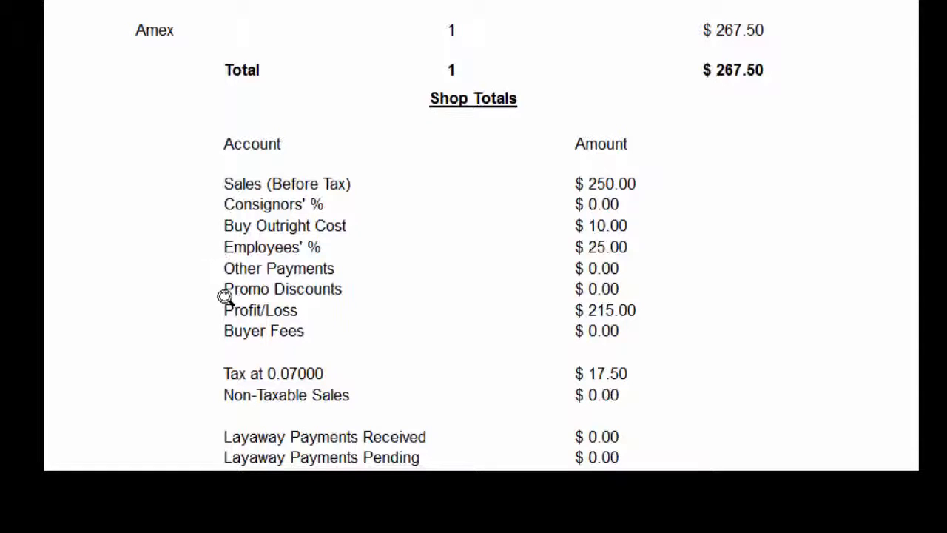
mouse_move(235, 373)
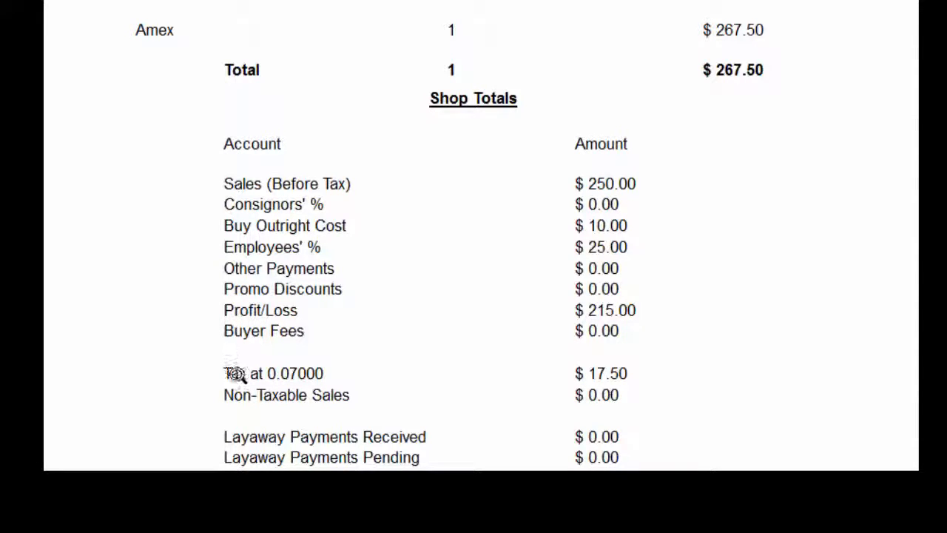
mouse_move(266, 457)
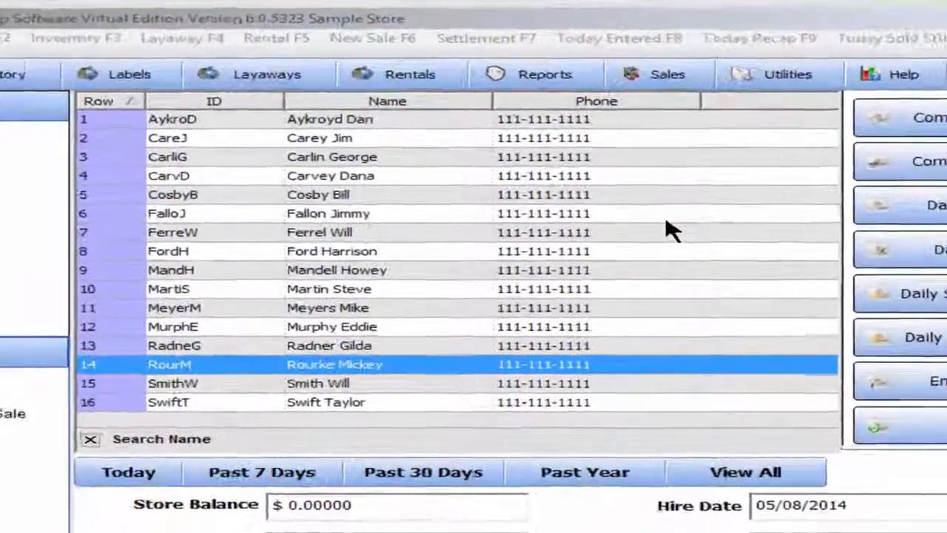
left_click(545, 74)
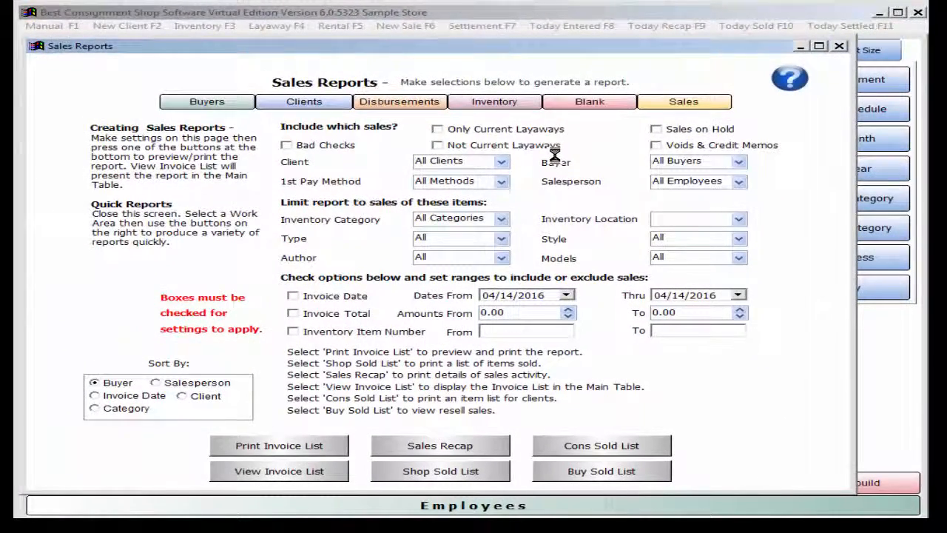
mouse_move(333, 382)
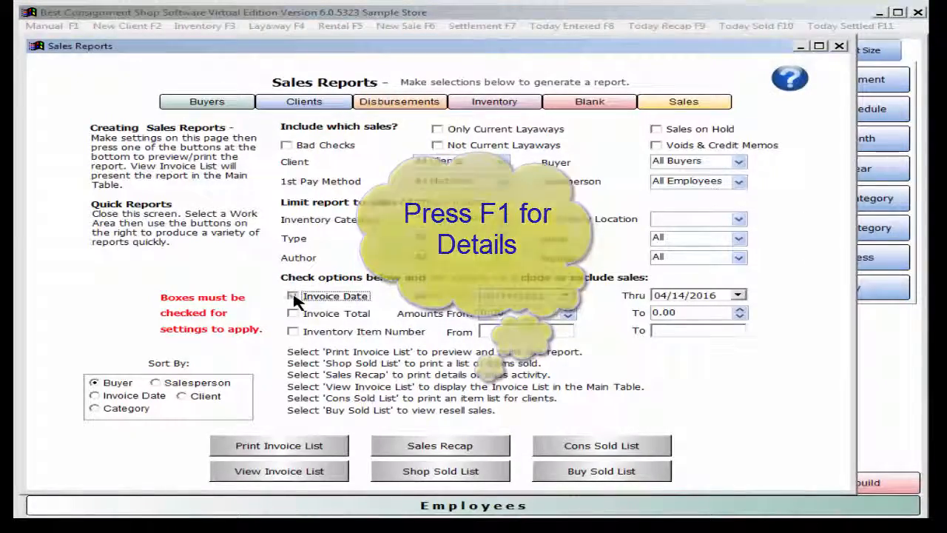
left_click(839, 44)
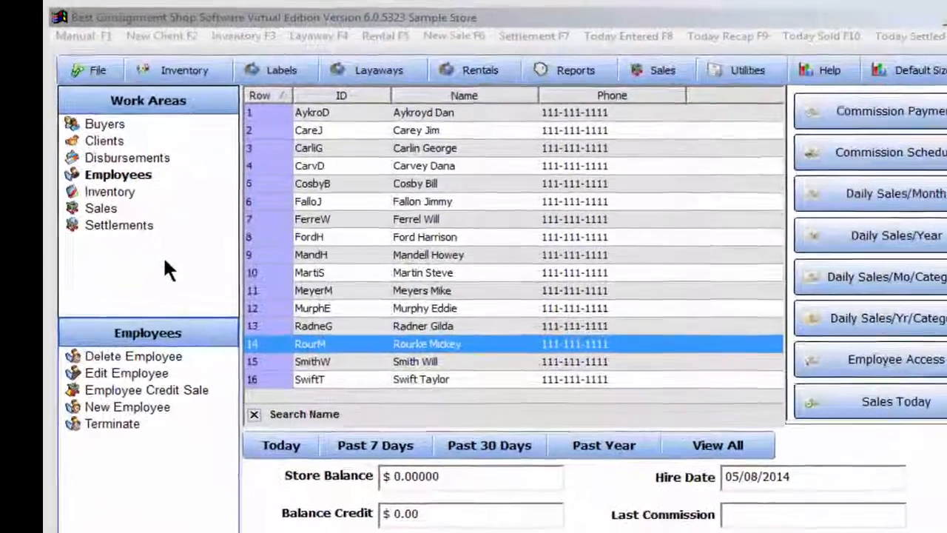
- Show Program Setup's Sales settings with the 0.07000 tax rate and 'Cash Sale' buyer names
left_click(98, 69)
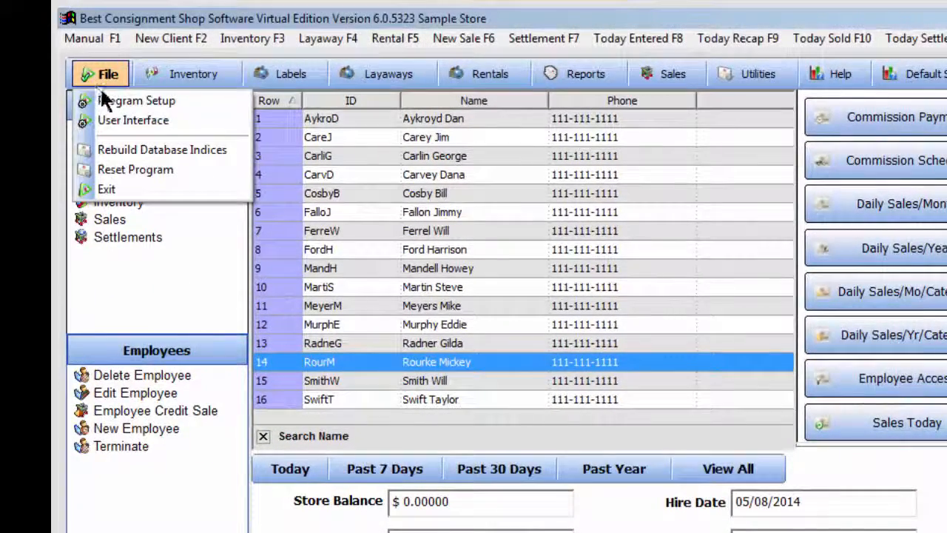
left_click(136, 101)
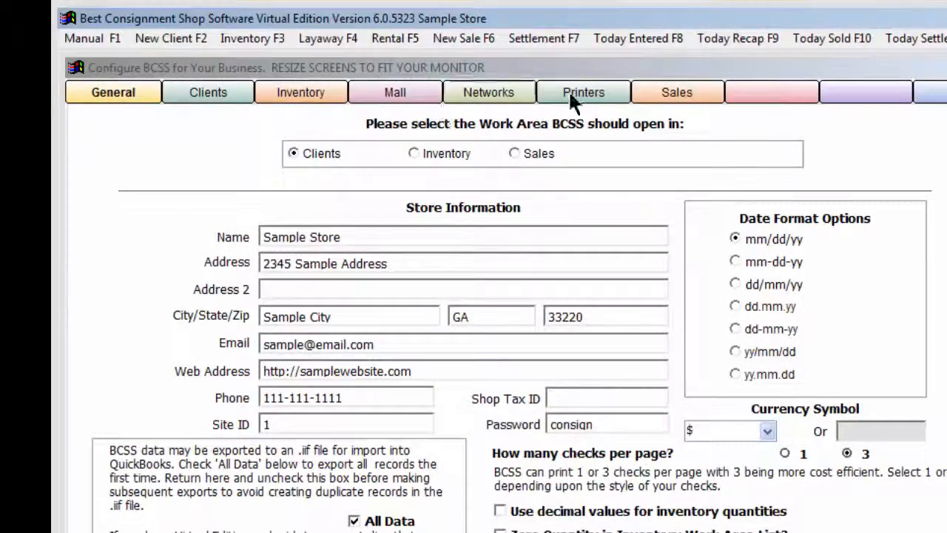
left_click(675, 92)
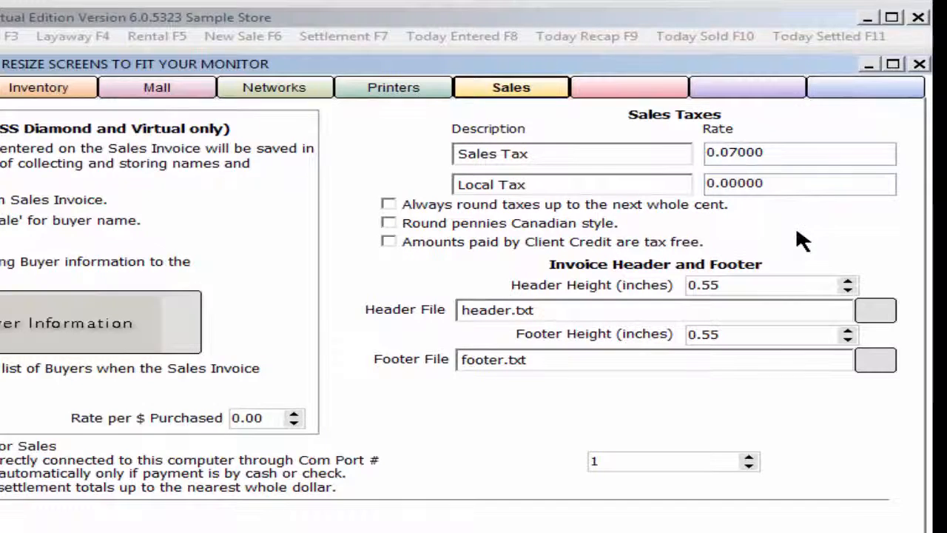
mouse_move(487, 259)
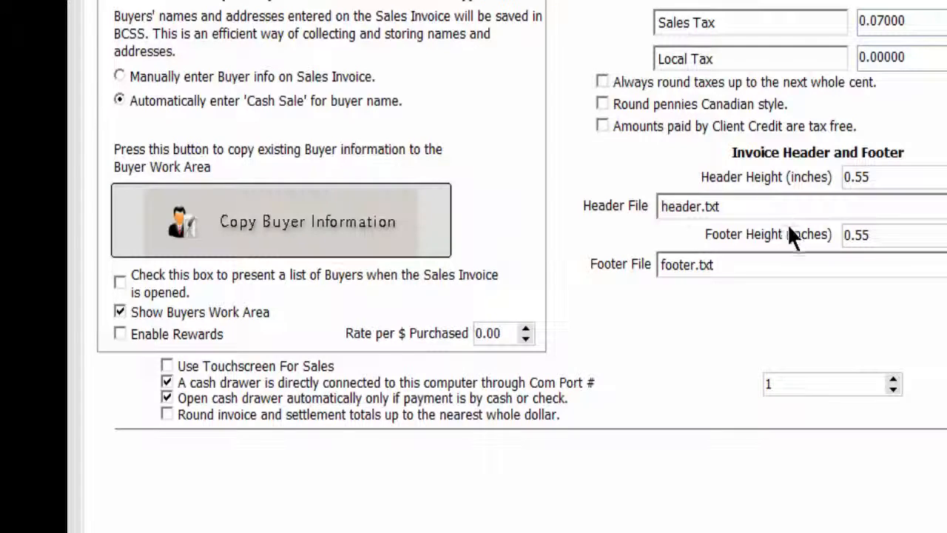
mouse_move(802, 255)
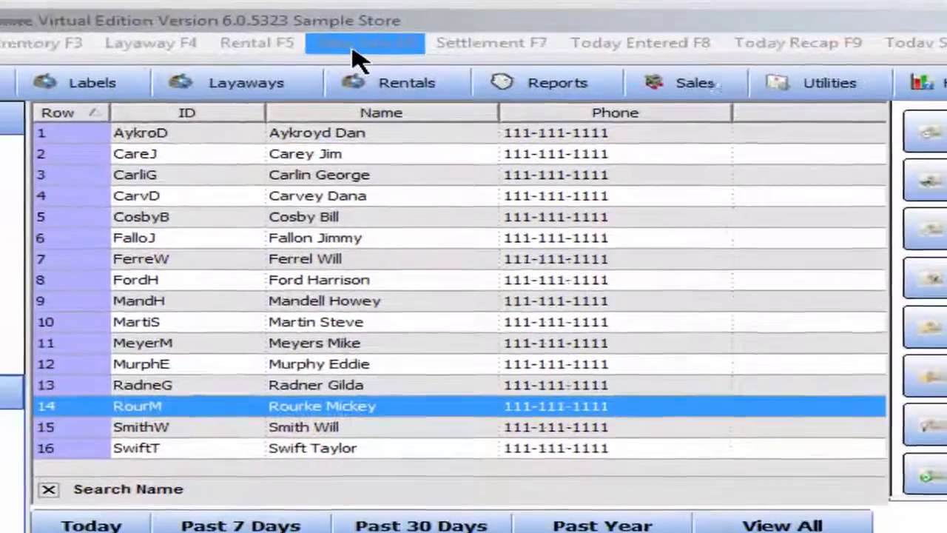
- Start a new sale invoice, clear the old item and look up item jordm-1
left_click(364, 41)
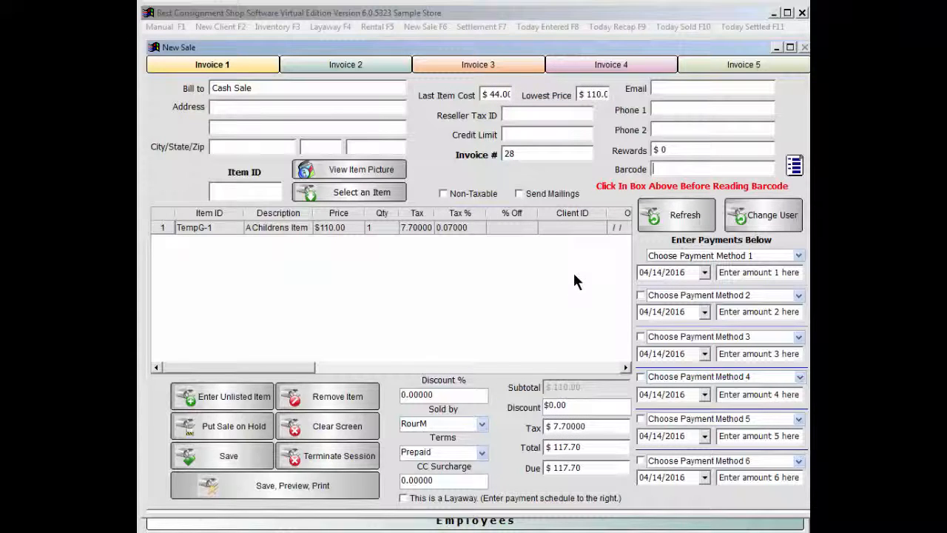
left_click(361, 193)
type("jordm-1")
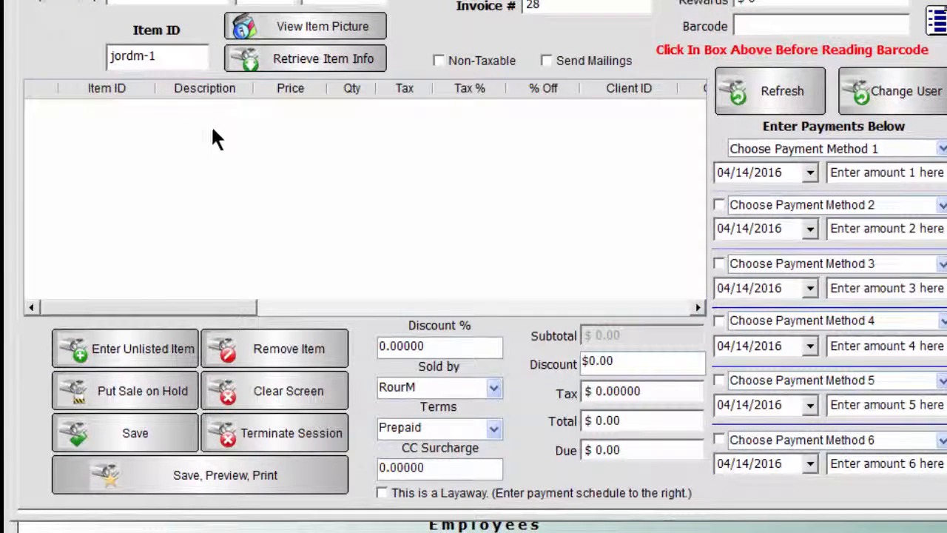
left_click(157, 56)
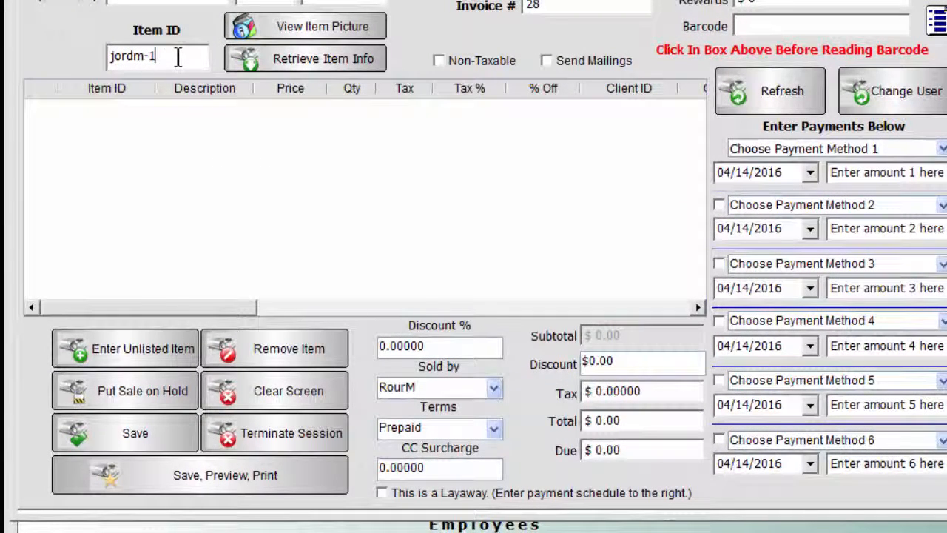
left_click(305, 58)
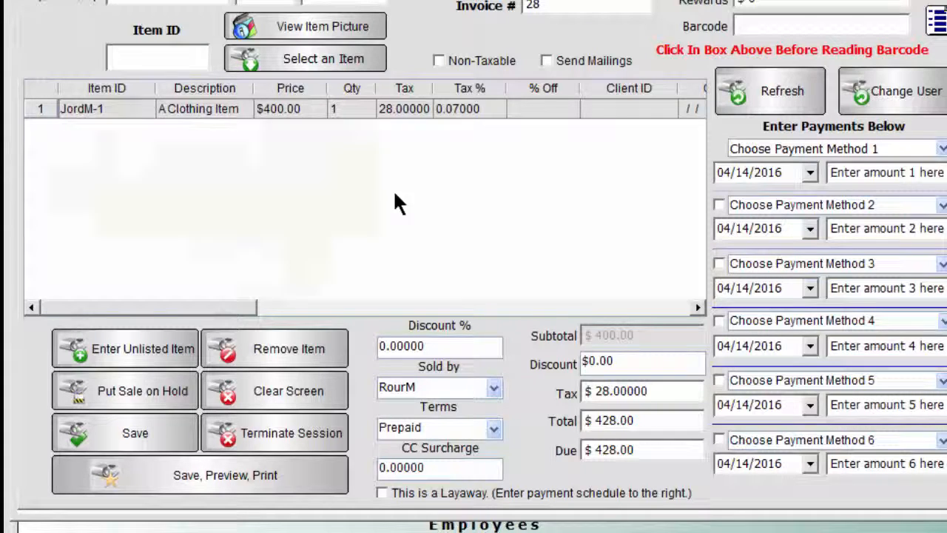
- Add an unlisted $10.00 shirt assigned to consignor DowneR, bringing the total to $438.70
left_click(125, 349)
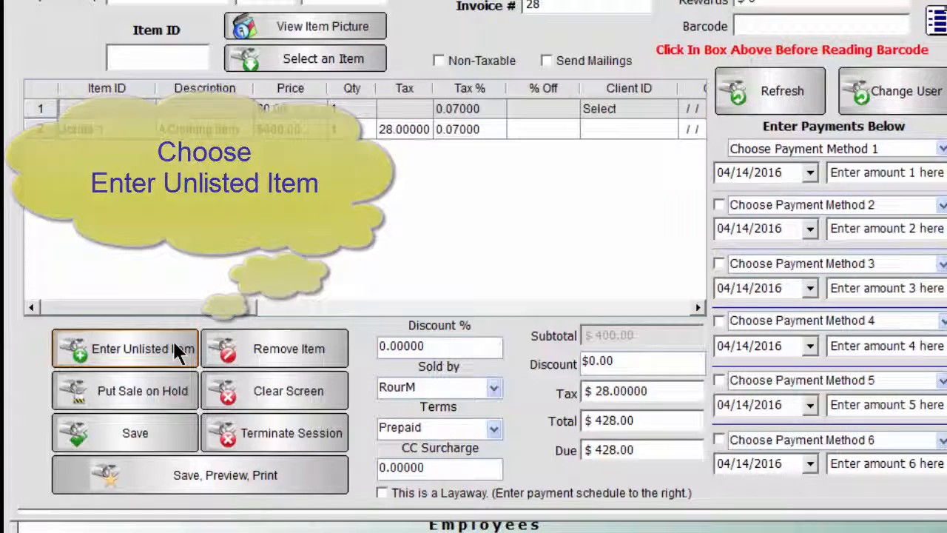
left_click(124, 349)
type("1")
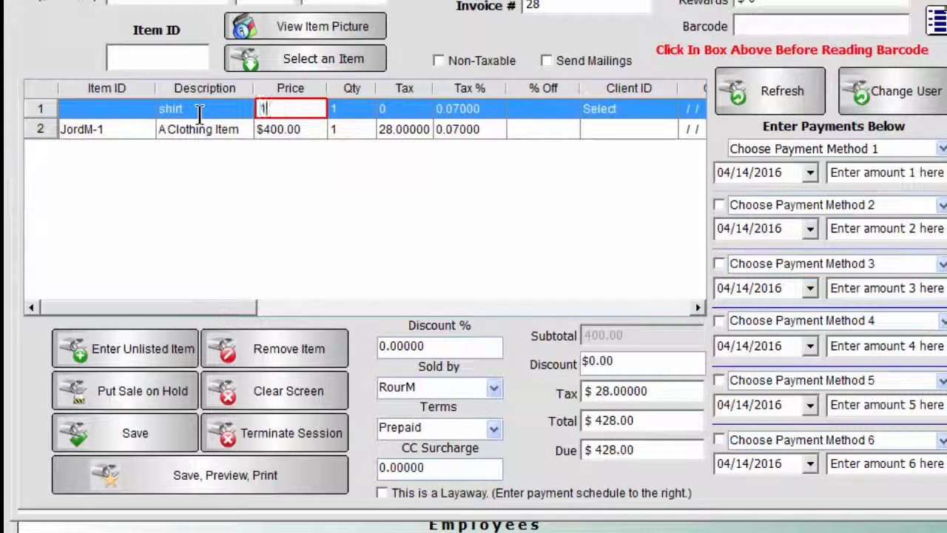
type("0.00")
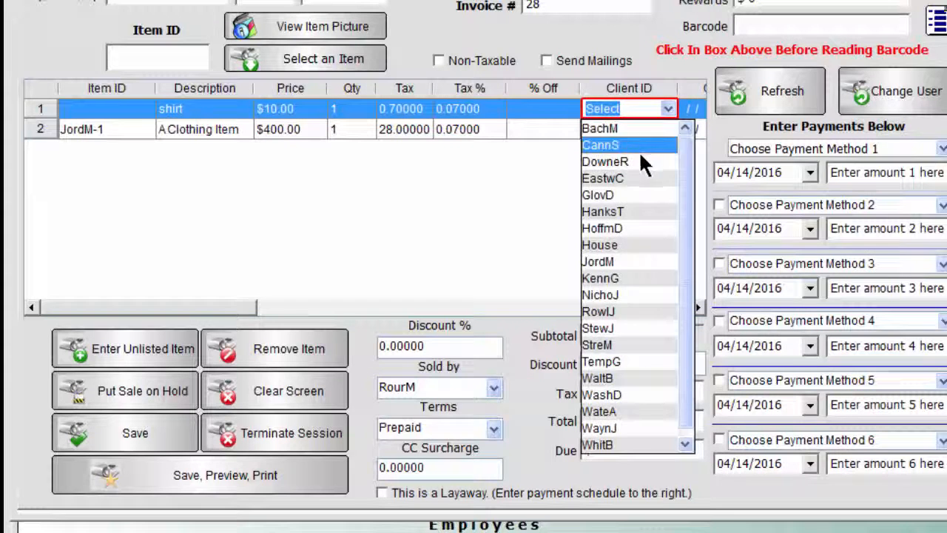
left_click(605, 161)
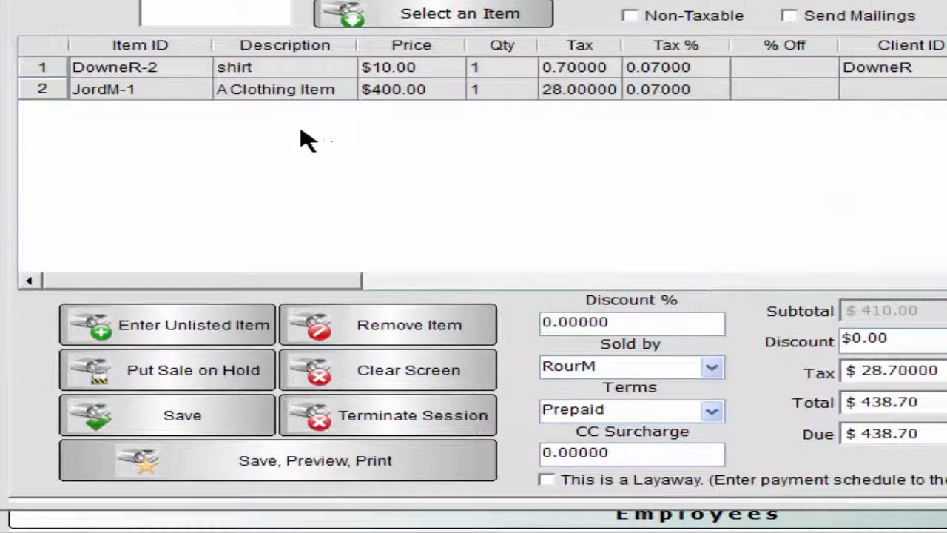
mouse_move(160, 84)
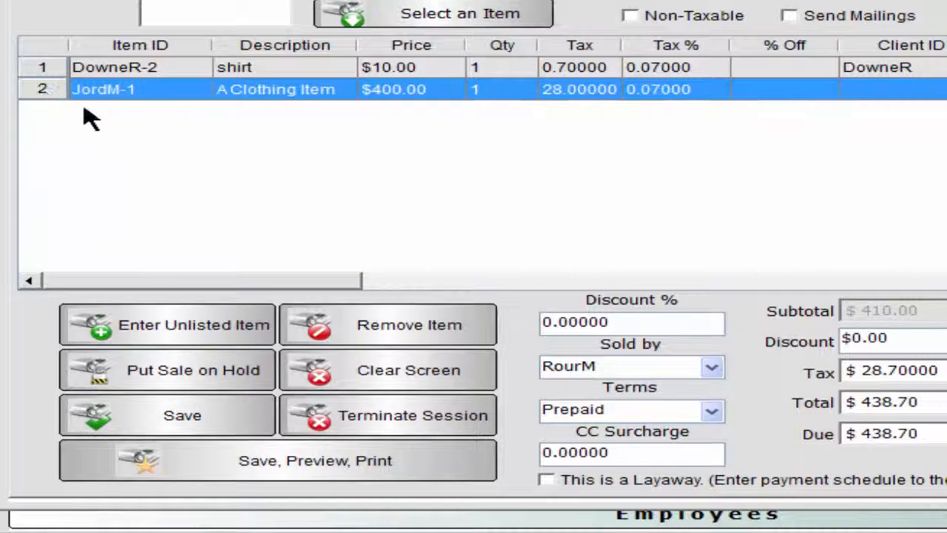
- Leave only the $200.00 Bachelet Bio item on invoice 28, totalling $214.00
left_click(388, 325)
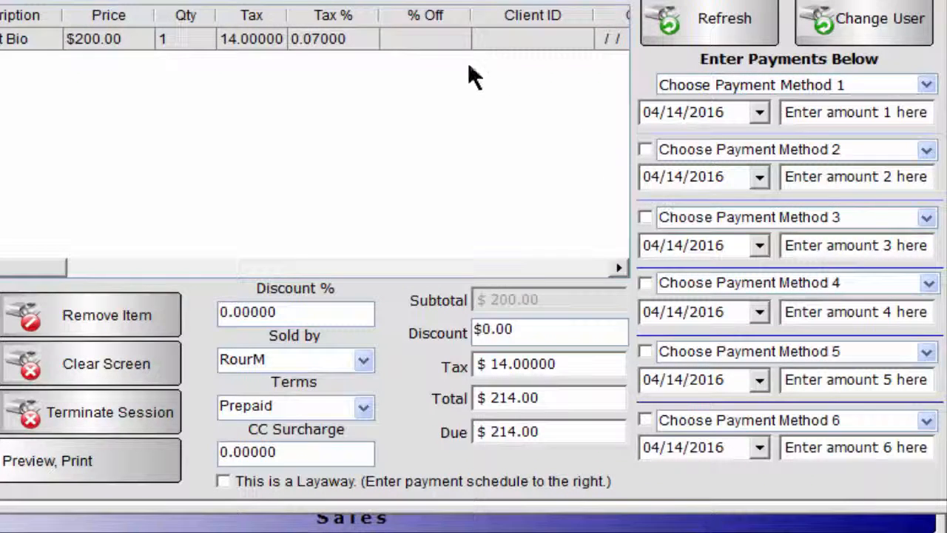
mouse_move(441, 51)
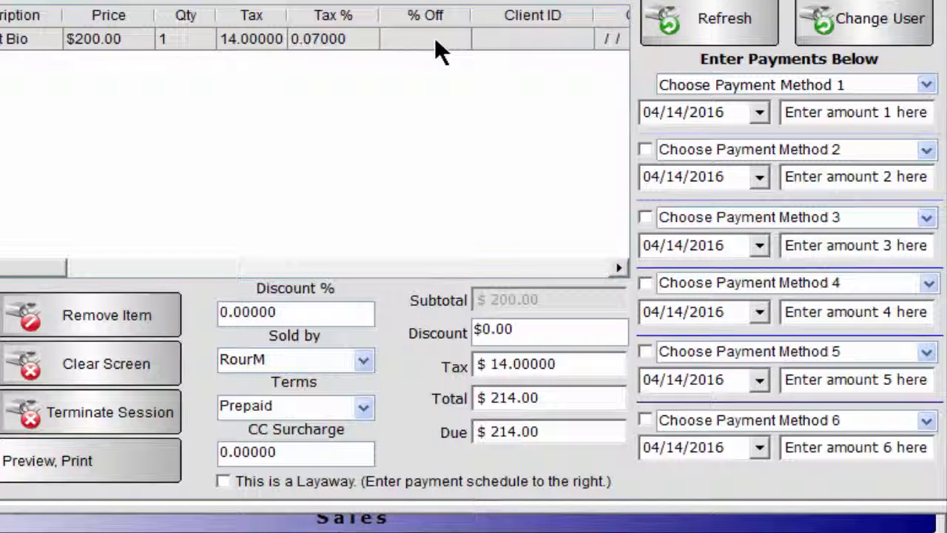
mouse_move(352, 312)
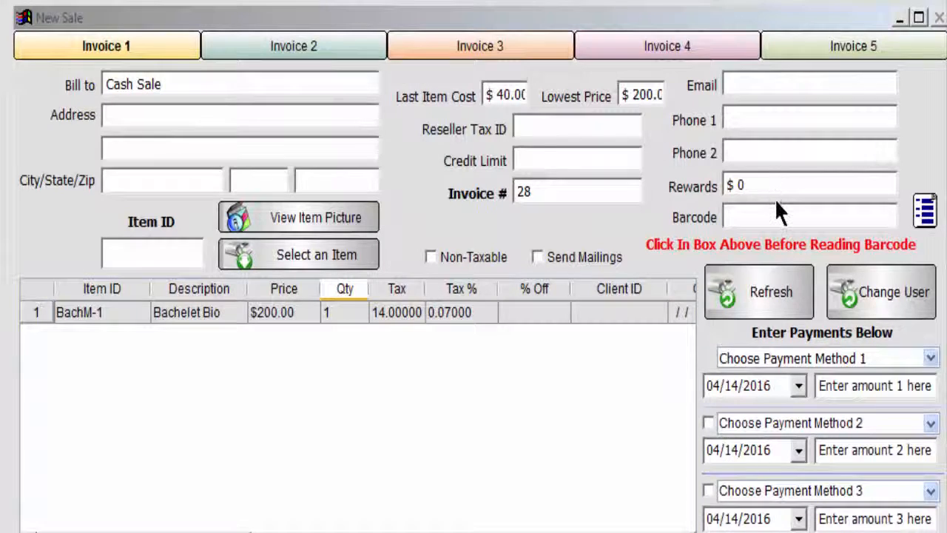
mouse_move(541, 106)
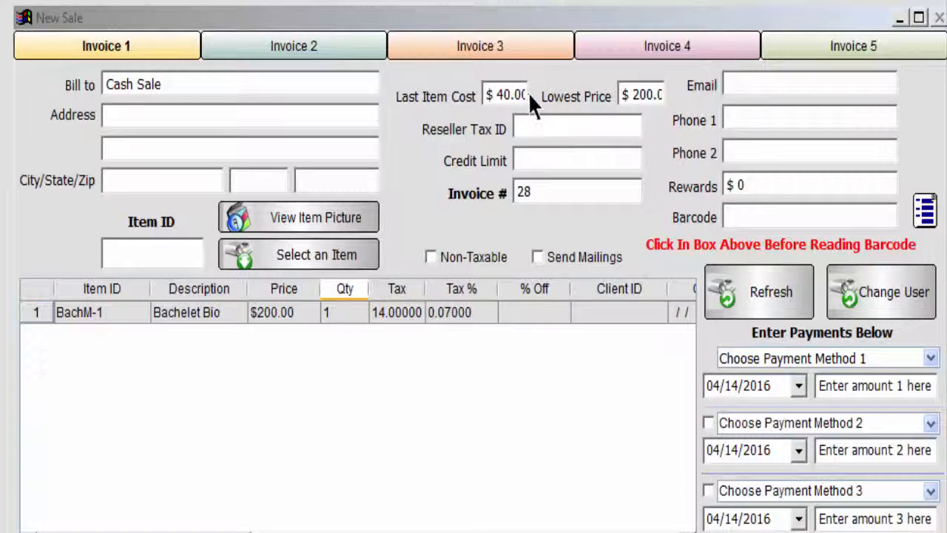
mouse_move(644, 118)
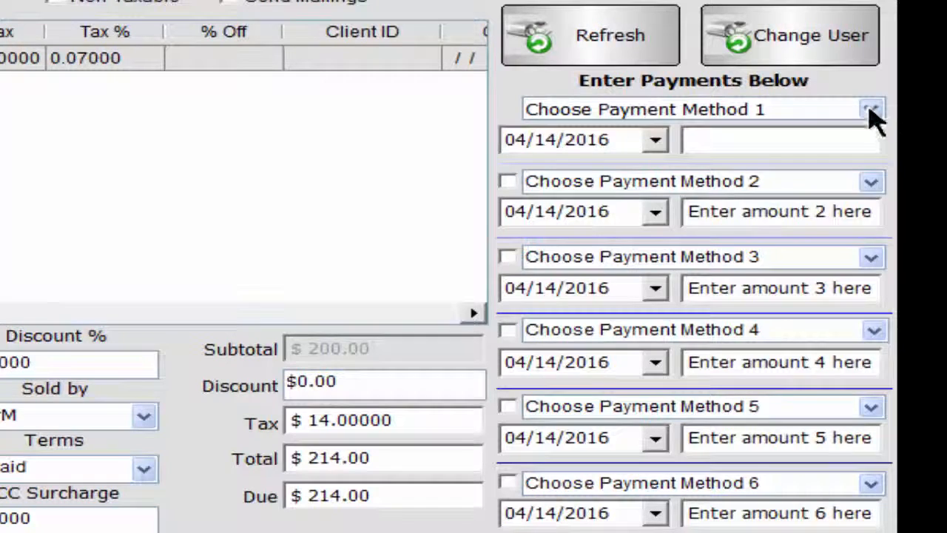
- Record a $20 Amex payment and a $200 cash payment, leaving $-6.00 due
left_click(872, 109)
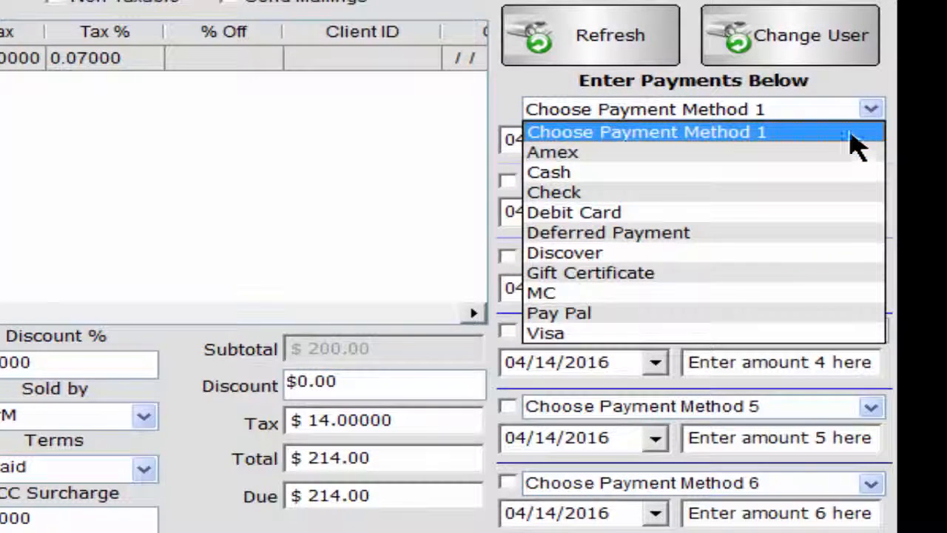
left_click(552, 151)
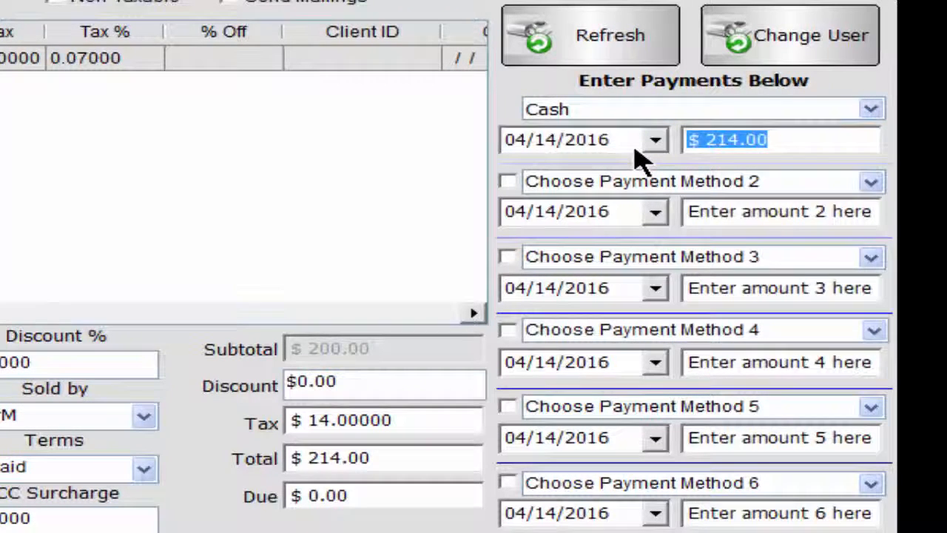
type("220")
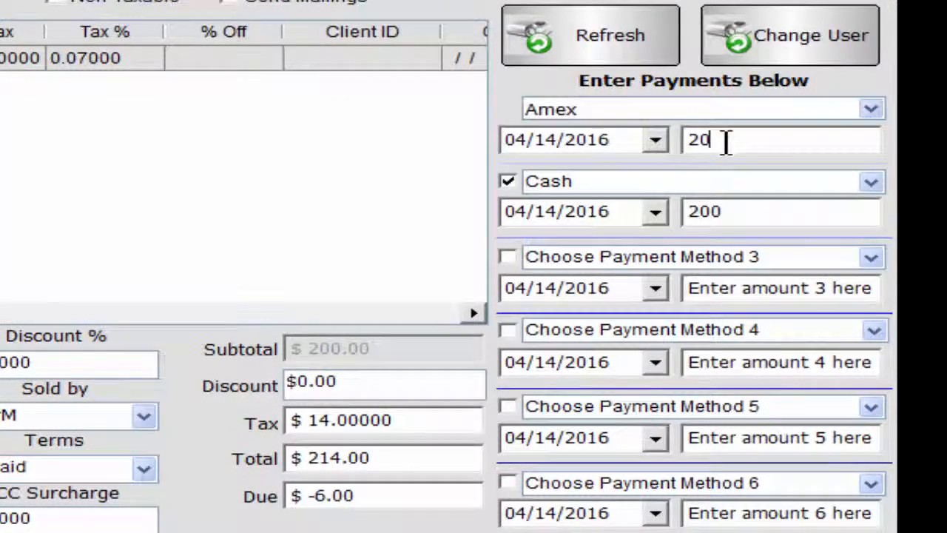
mouse_move(557, 183)
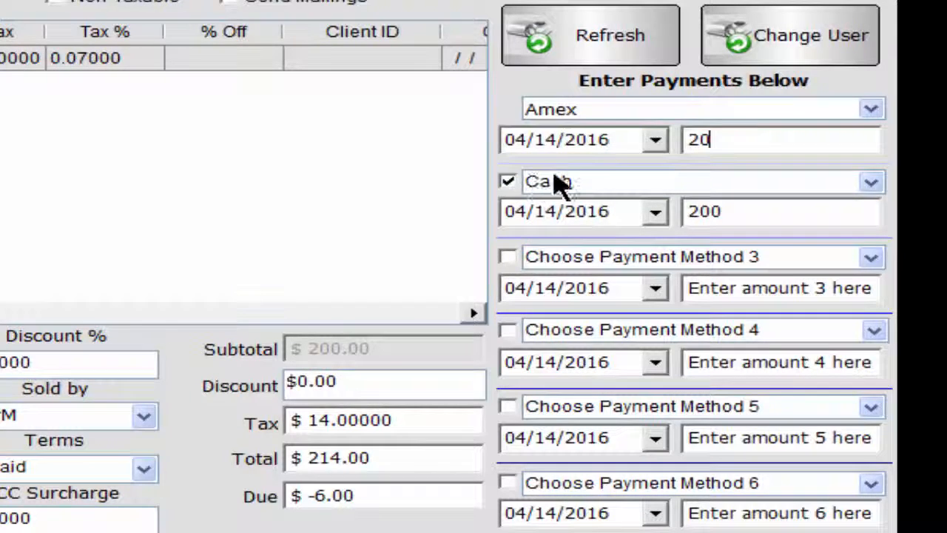
left_click(870, 180)
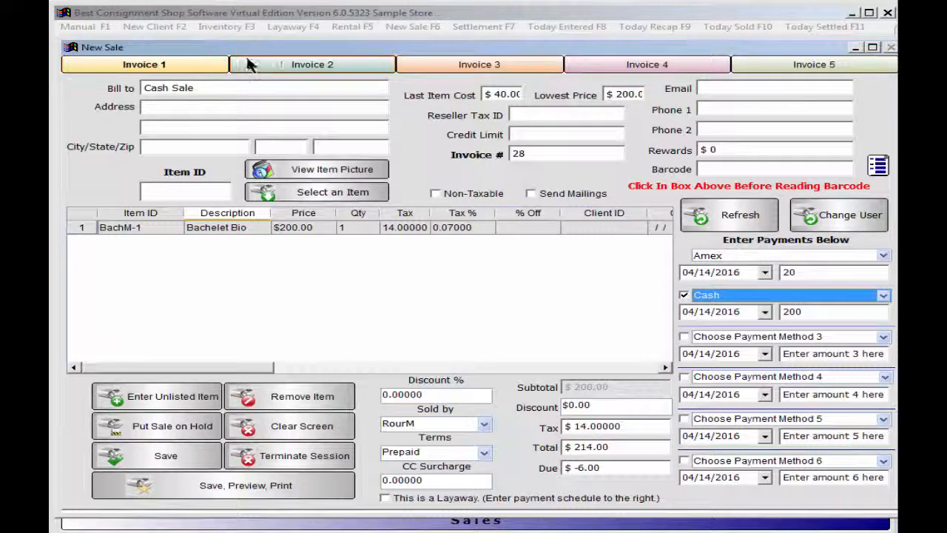
- Switch to a blank second invoice, number 29
left_click(311, 66)
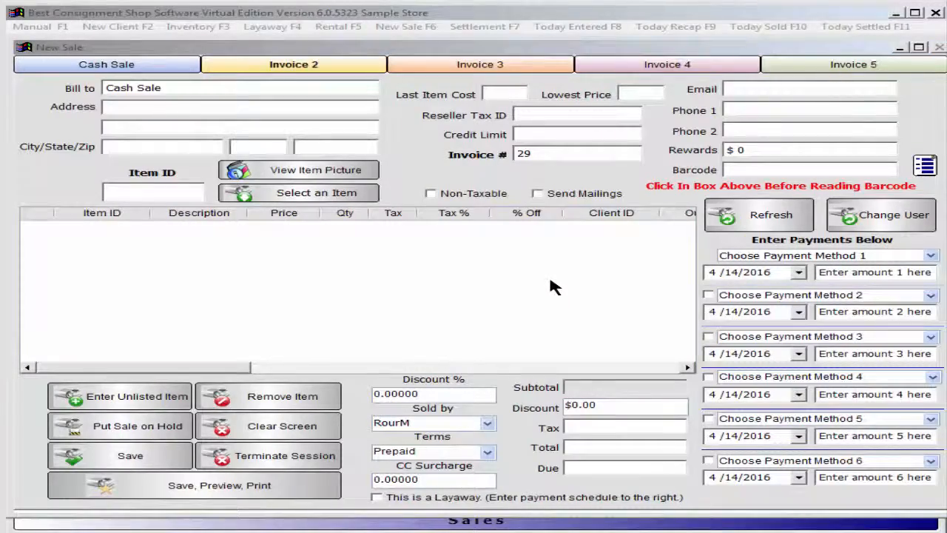
mouse_move(598, 254)
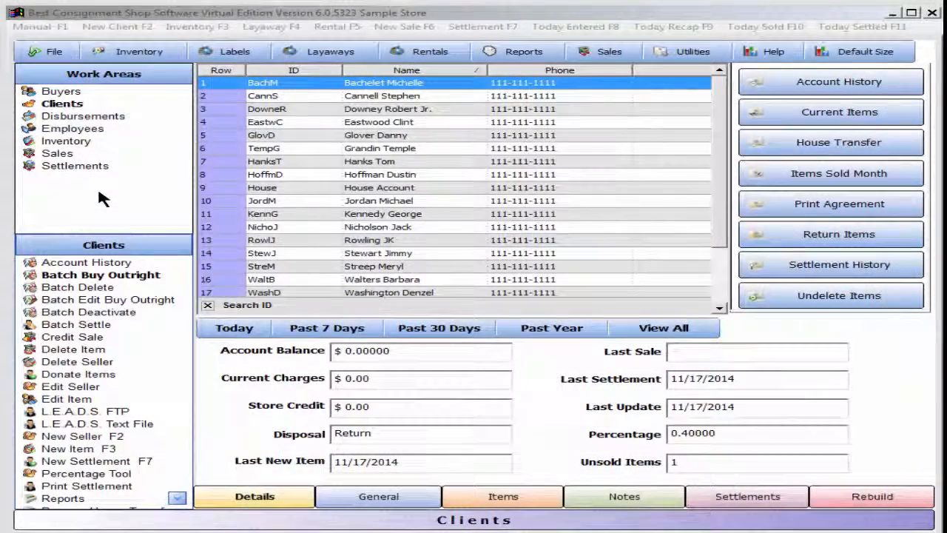
- Apply Washington Denzel's $1100.00 store credit as a Client Sale payment on invoice 29
left_click(56, 154)
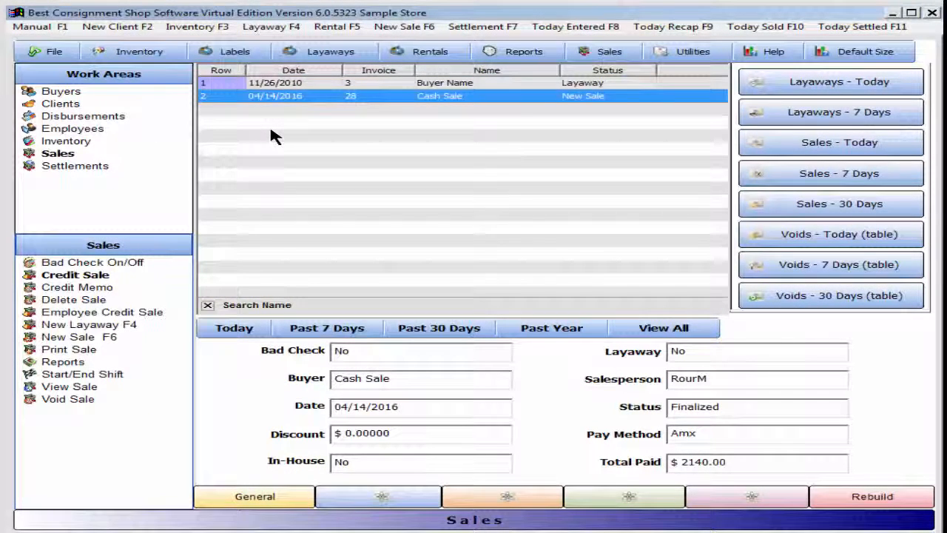
mouse_move(259, 107)
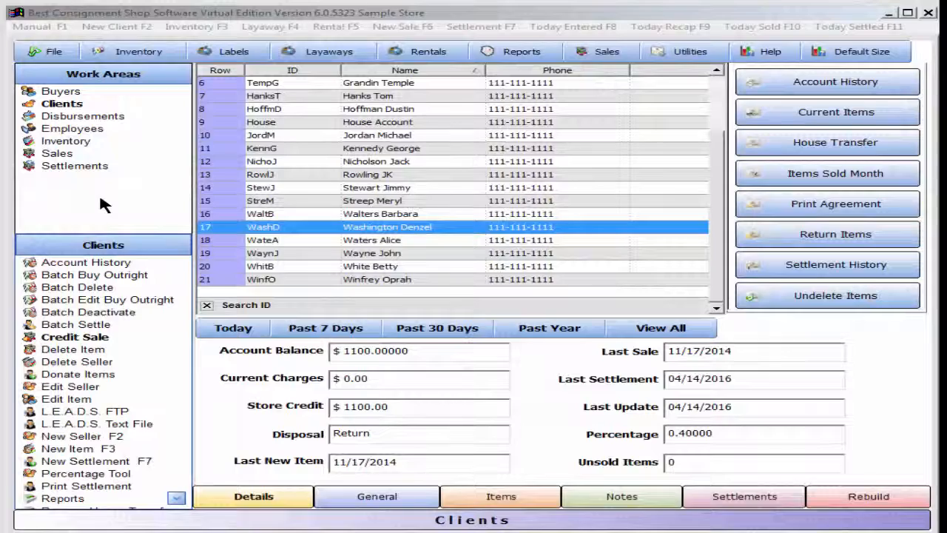
scroll("down", 3)
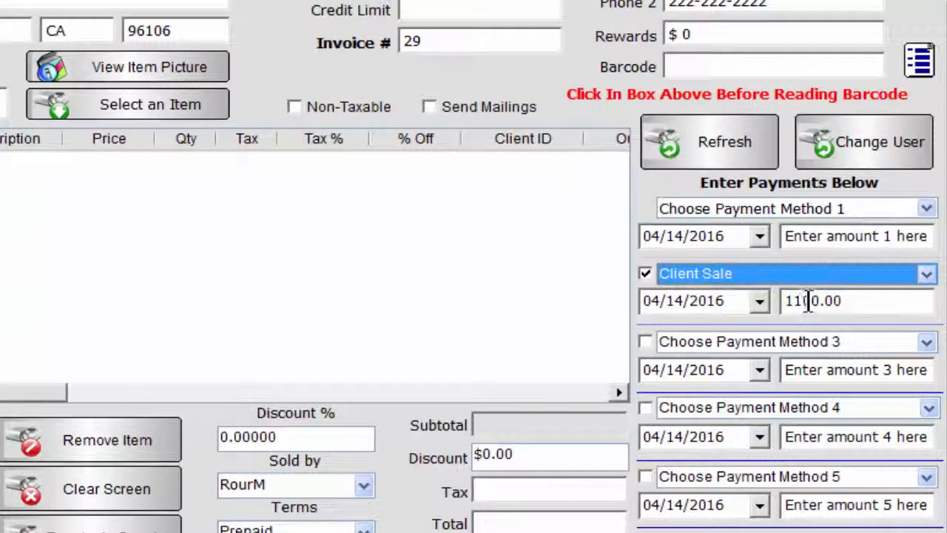
left_click(927, 207)
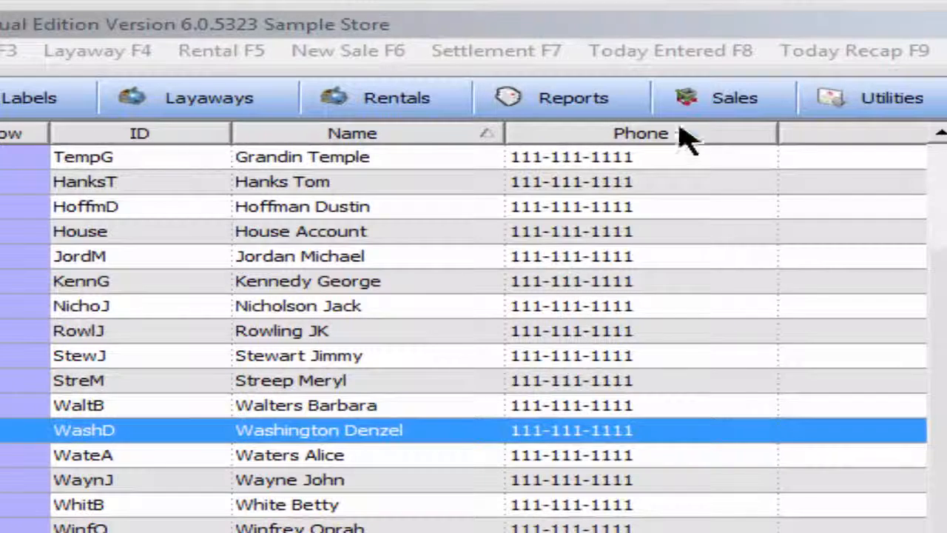
left_click(733, 97)
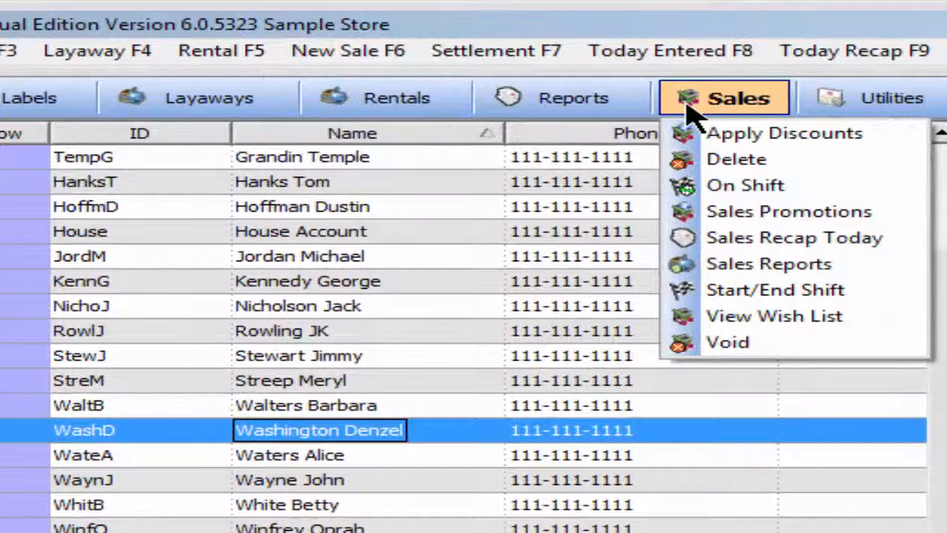